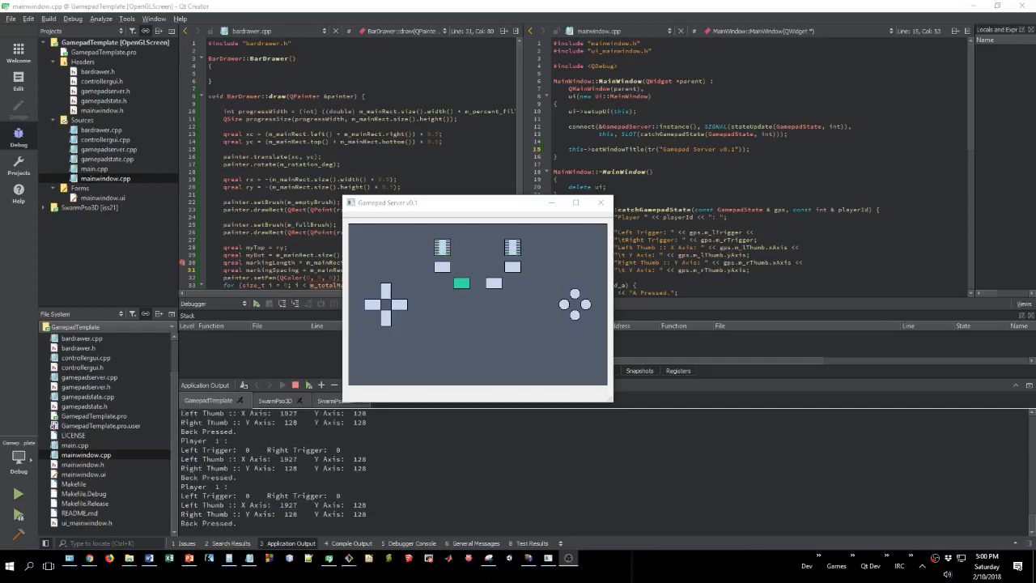
# Step: Close the running Gamepad Server window so the ControllerGUI header can be reviewed
pyautogui.click(574, 294)
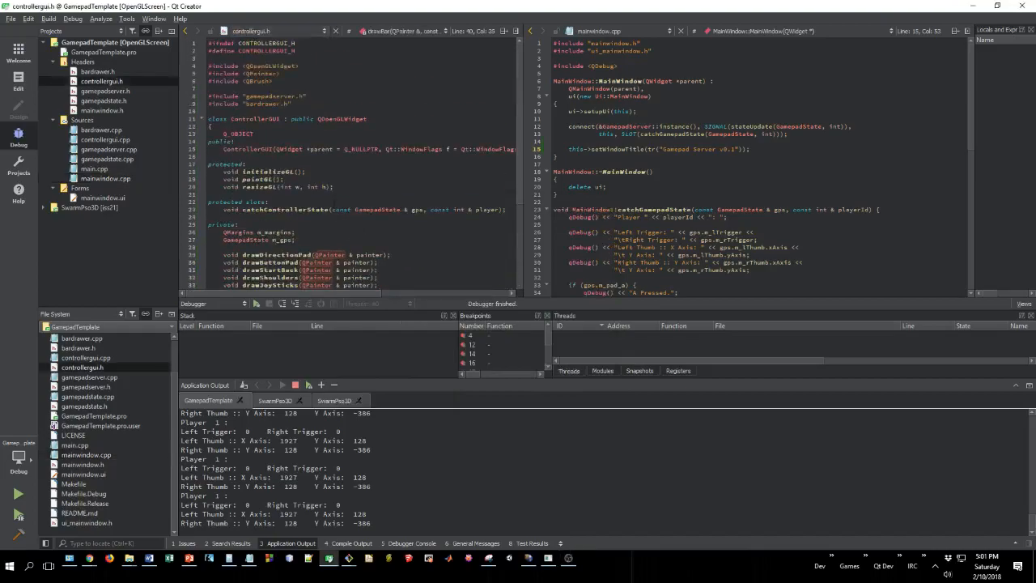
# Step: Scan the pad, button, slider and joystick drawing declarations, then bring up controllergui.cpp beside gamepadserver.h
pyautogui.scroll(-3)
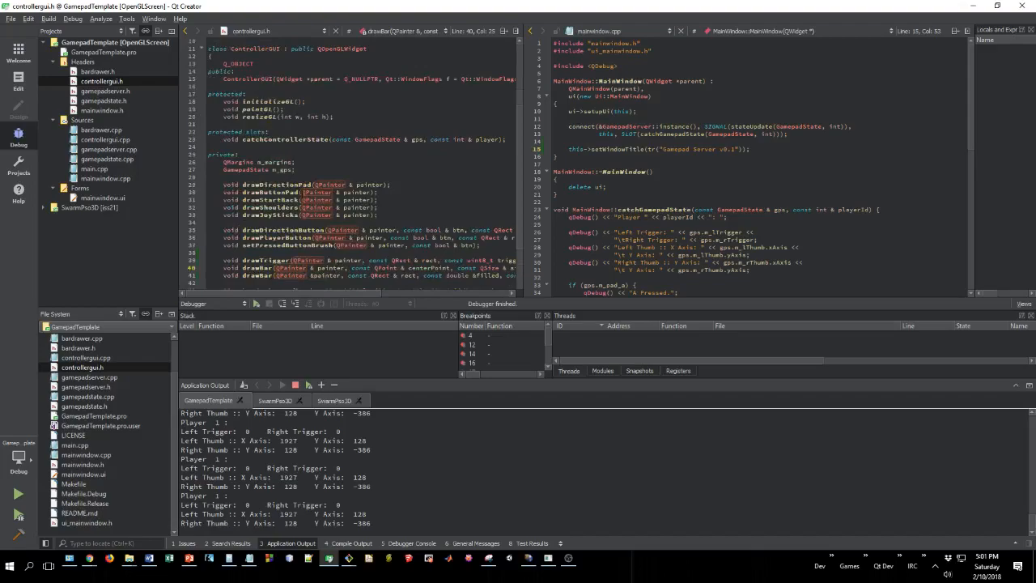
pyautogui.scroll(-3)
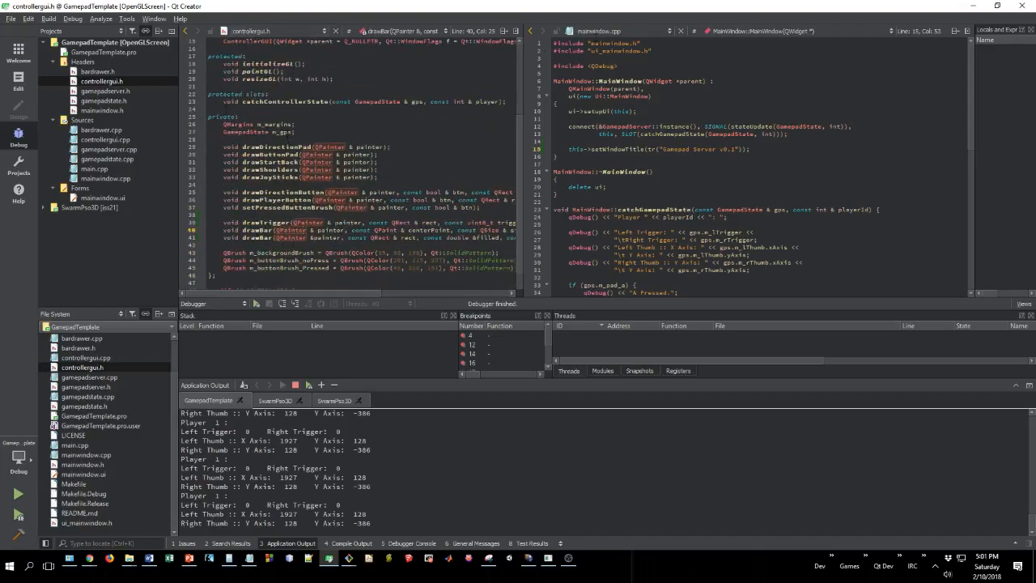
pyautogui.doubleClick(249, 131)
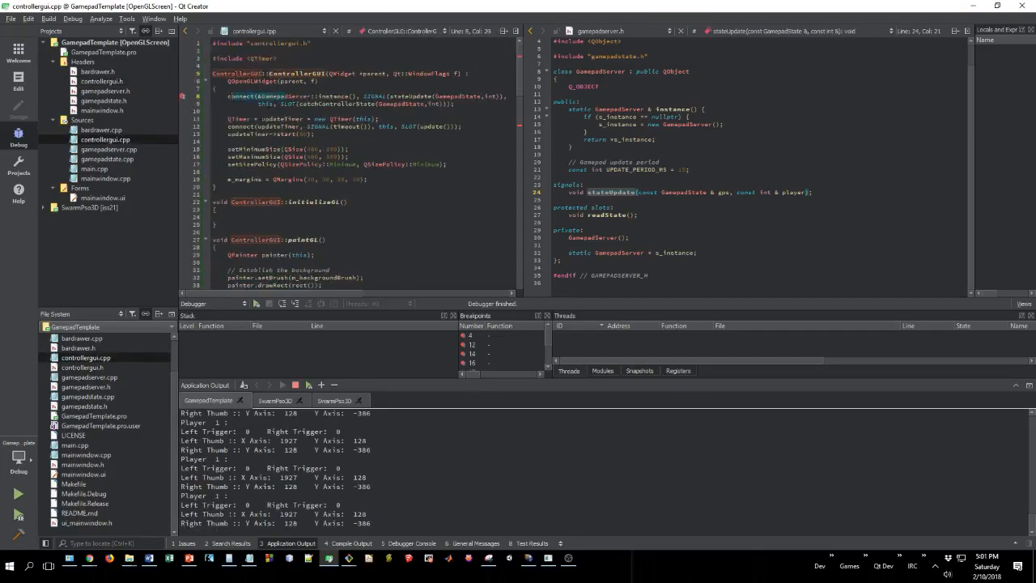
pyautogui.doubleClick(413, 96)
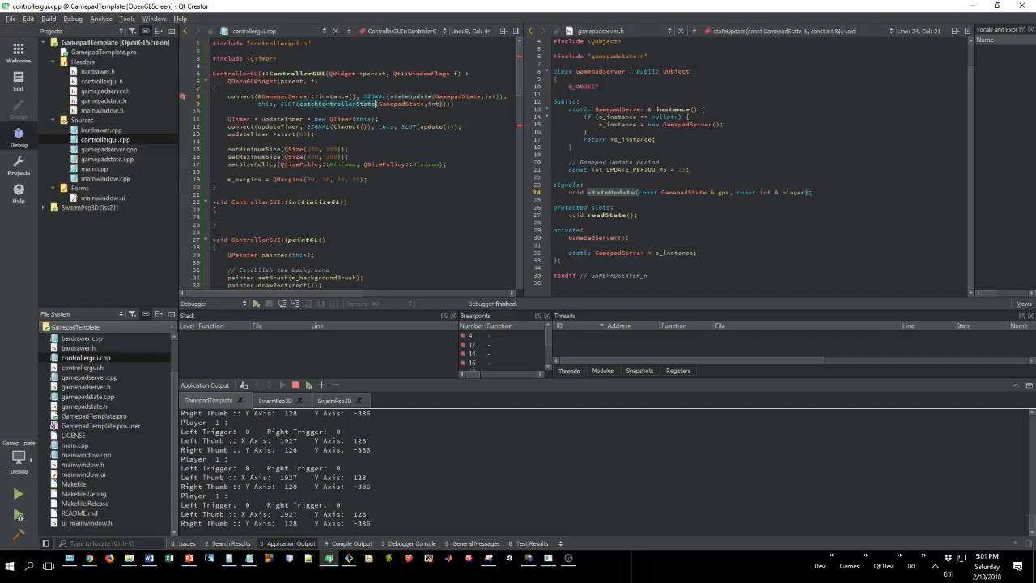
pyautogui.scroll(-3)
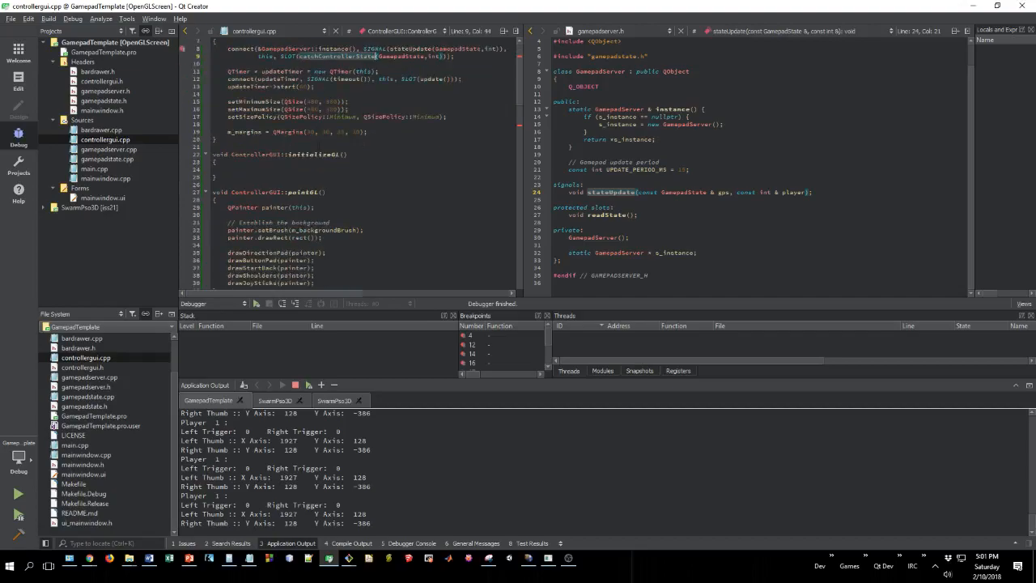